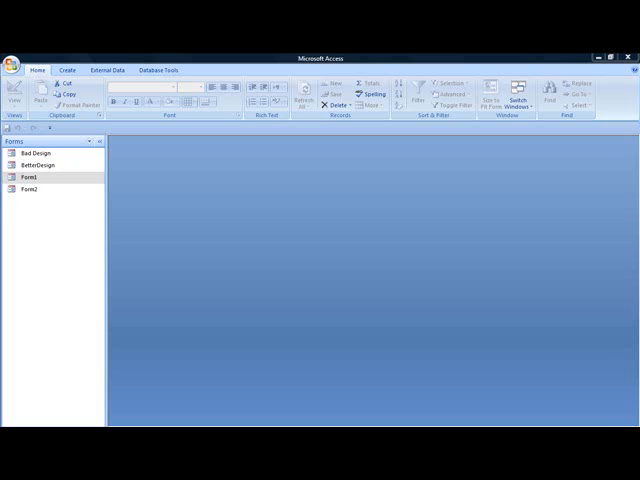
mouse_move(118, 128)
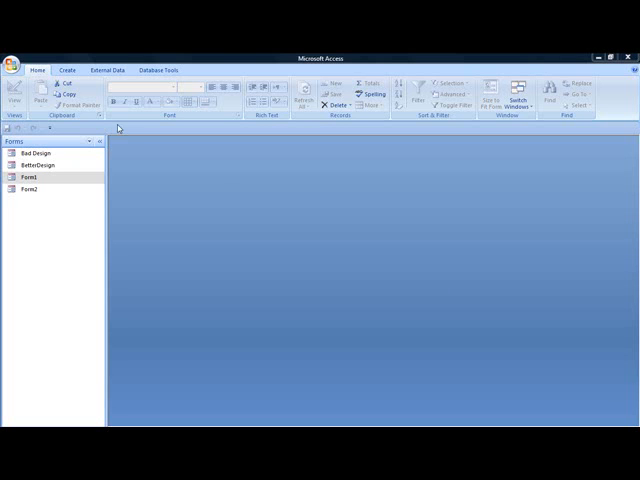
Step: Open the 'Bad Design' Customers form from the Navigation Pane in Form view
double_click(30, 152)
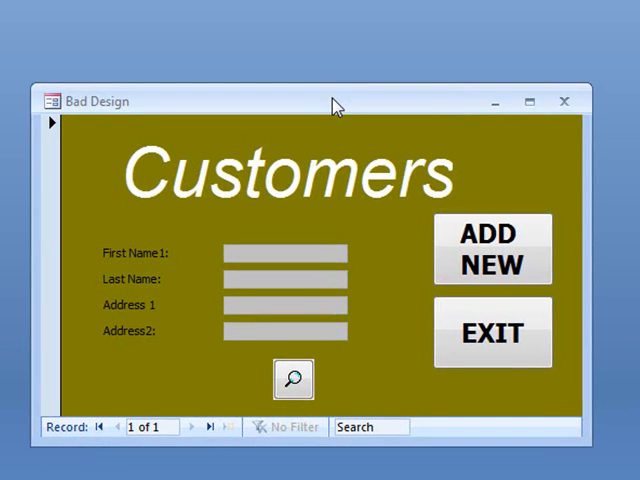
mouse_move(336, 132)
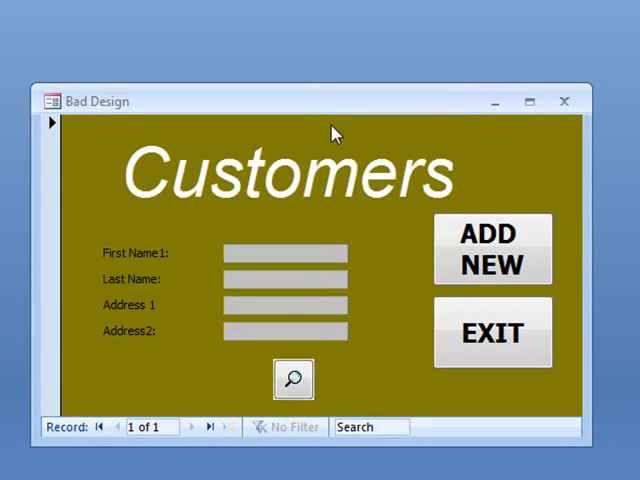
click(284, 252)
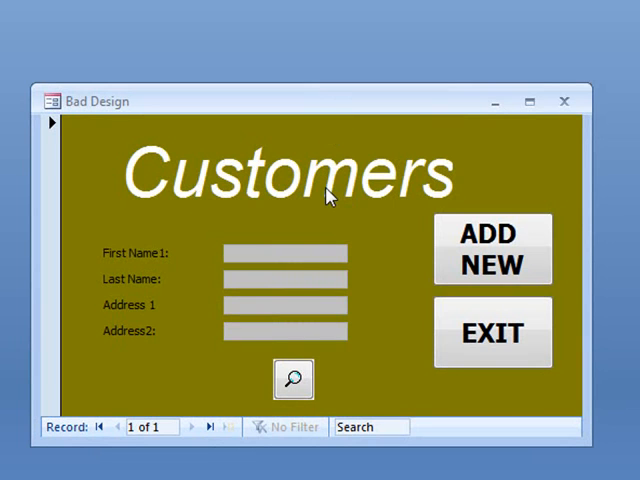
mouse_move(324, 198)
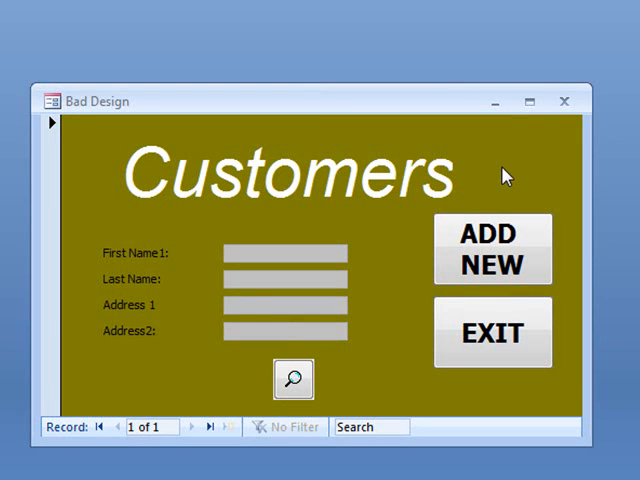
mouse_move(516, 178)
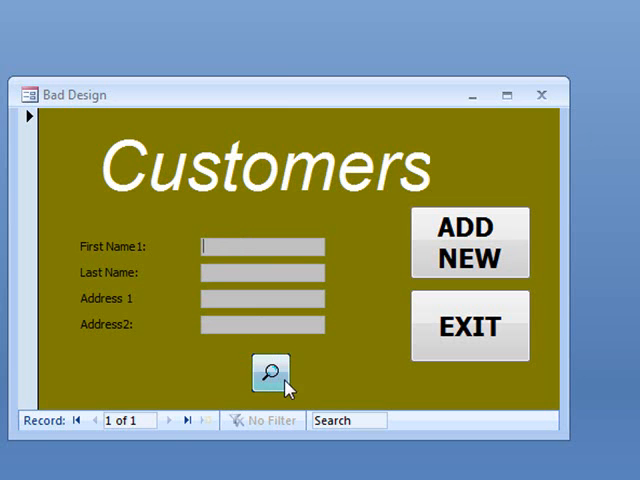
mouse_move(300, 392)
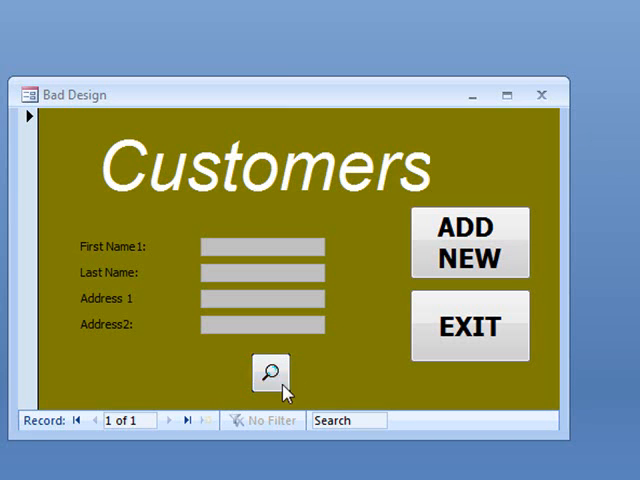
mouse_move(352, 380)
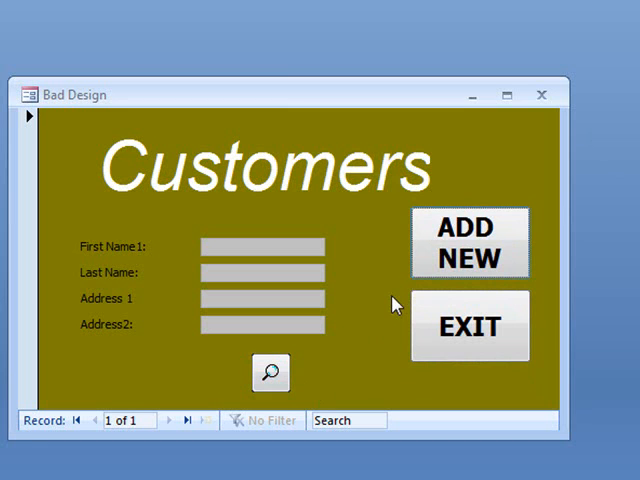
click(264, 272)
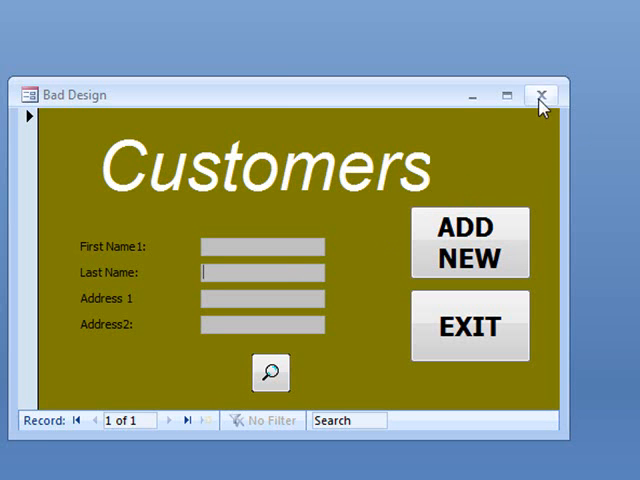
Step: Close 'Bad Design' and open the 'Better Design' Customers form with city and zip fields
click(540, 96)
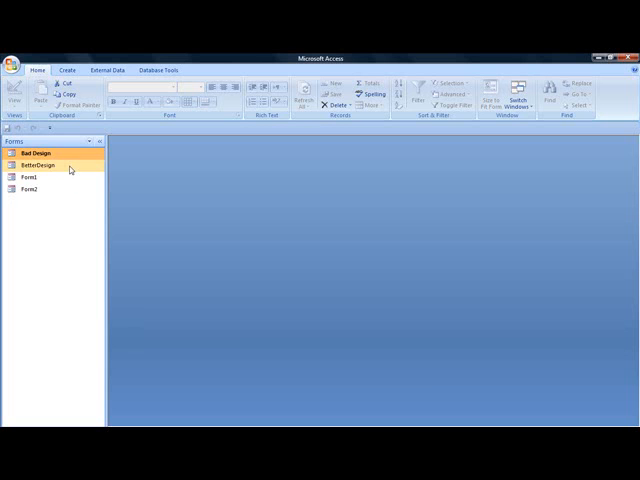
double_click(40, 164)
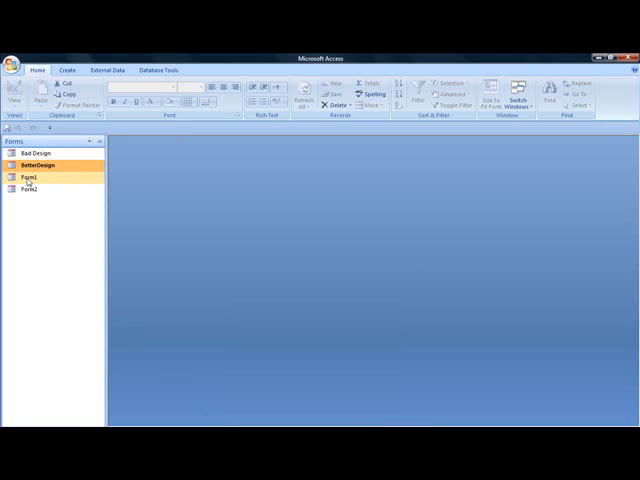
double_click(30, 176)
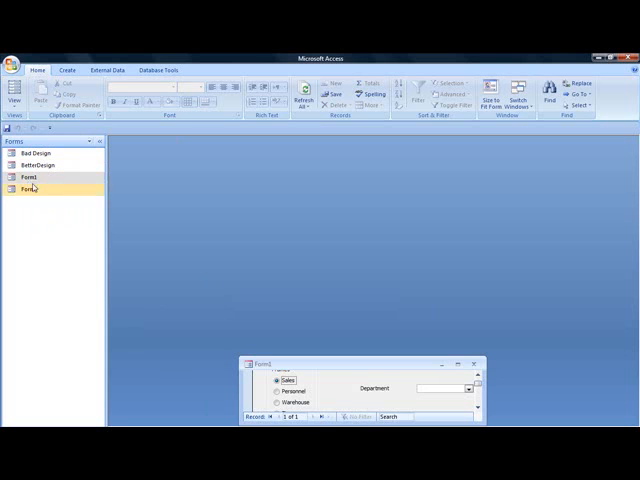
double_click(32, 188)
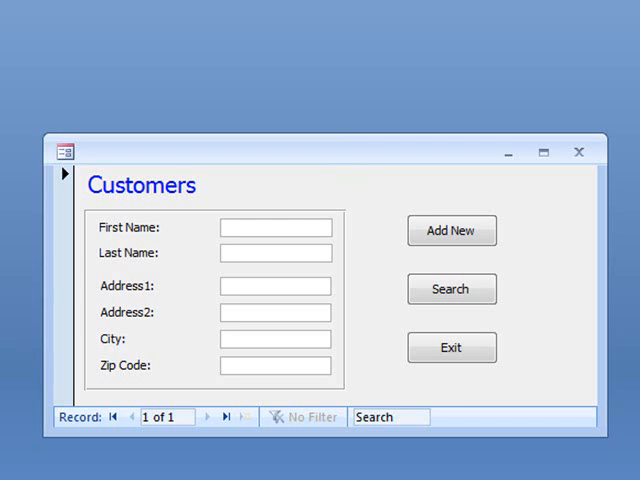
mouse_move(172, 200)
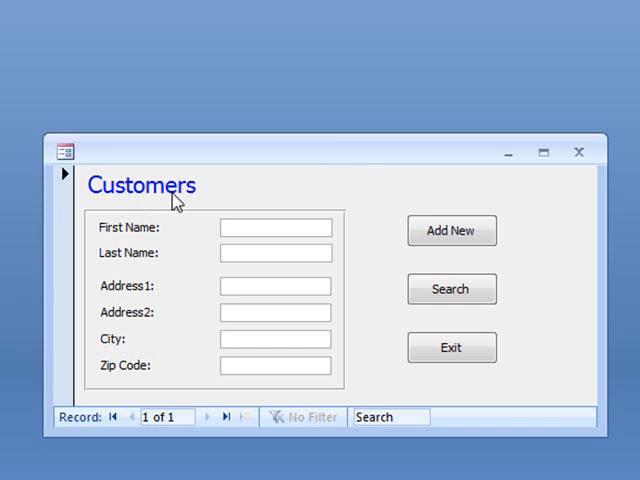
click(276, 228)
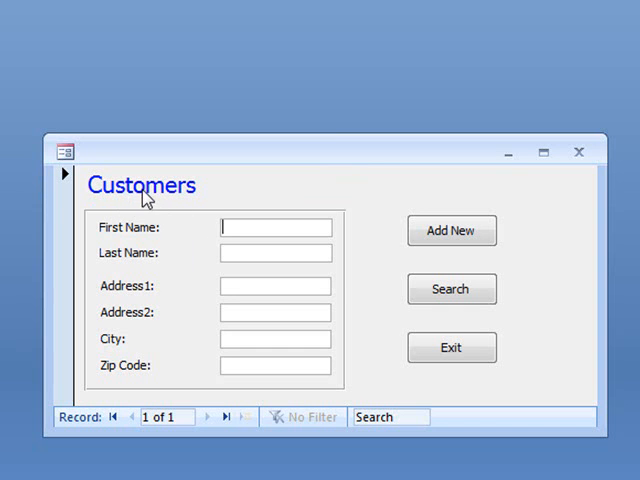
mouse_move(214, 206)
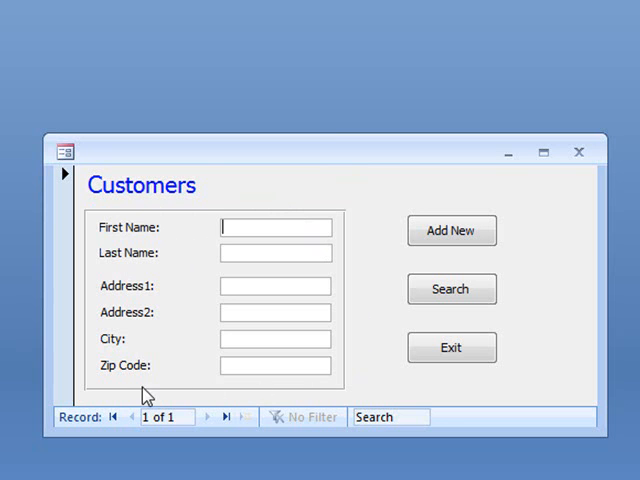
mouse_move(238, 250)
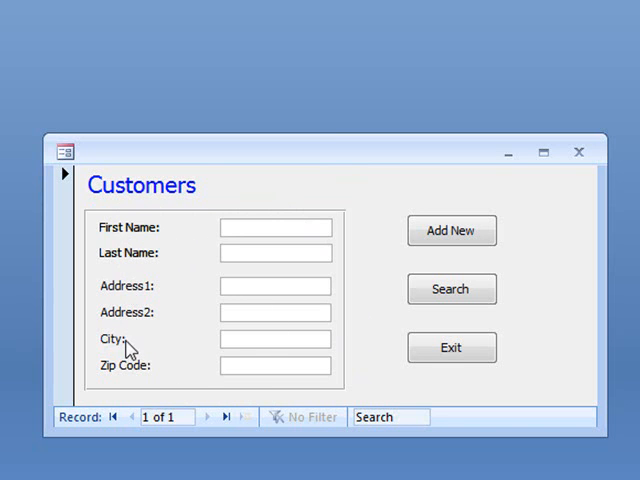
mouse_move(348, 196)
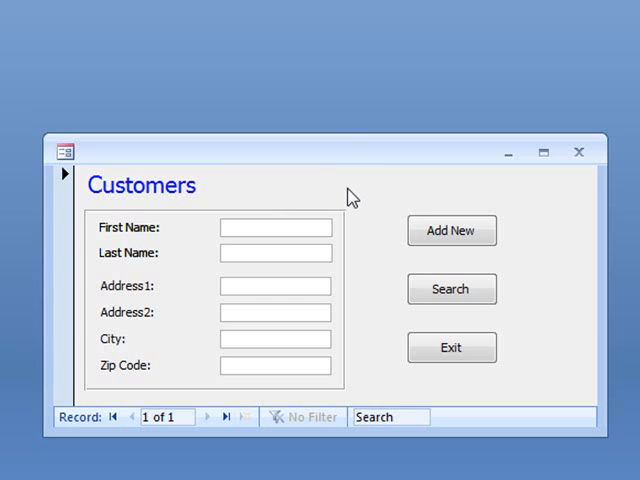
mouse_move(288, 206)
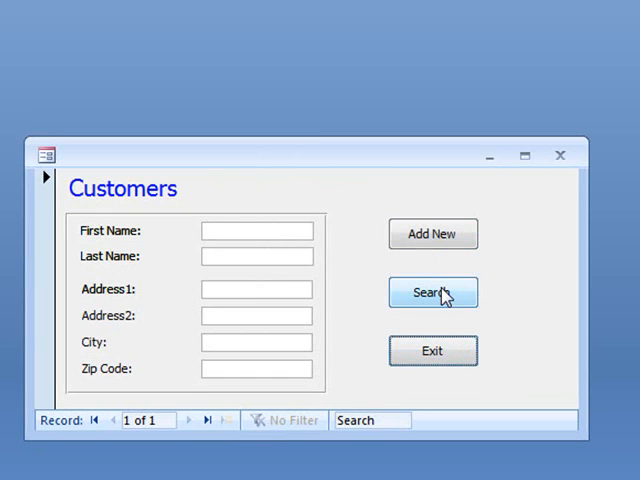
mouse_move(264, 400)
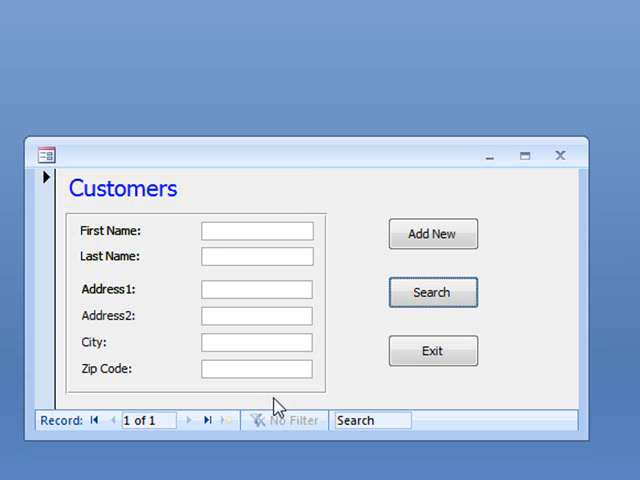
mouse_move(276, 404)
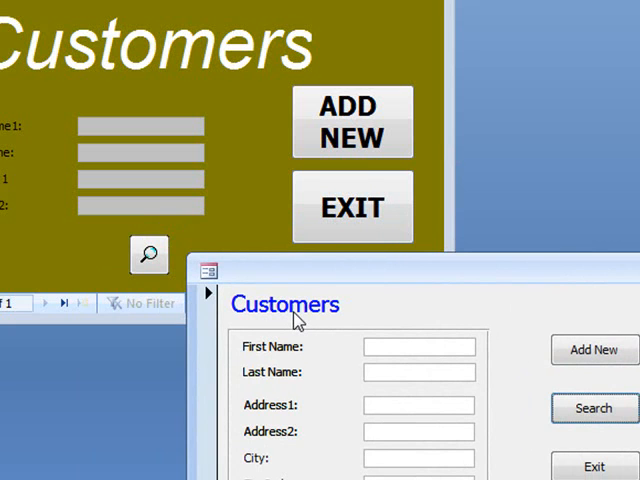
mouse_move(316, 320)
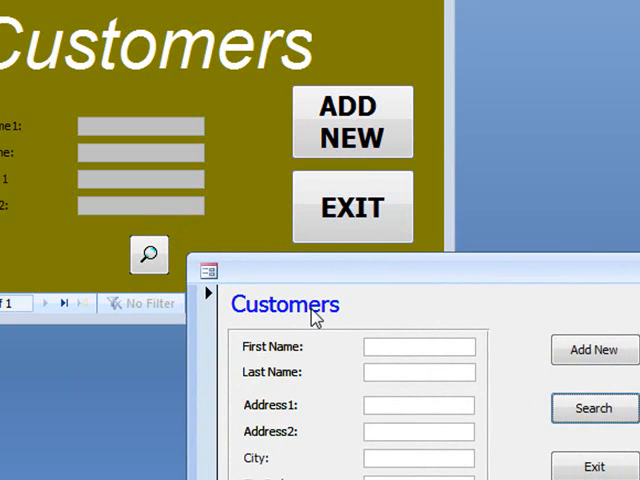
mouse_move(220, 214)
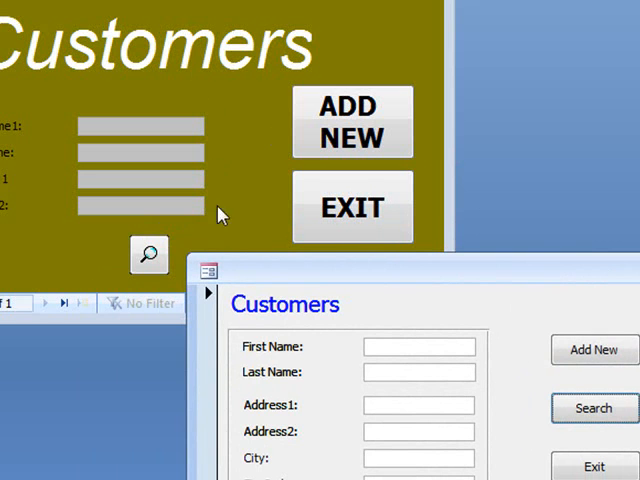
mouse_move(470, 312)
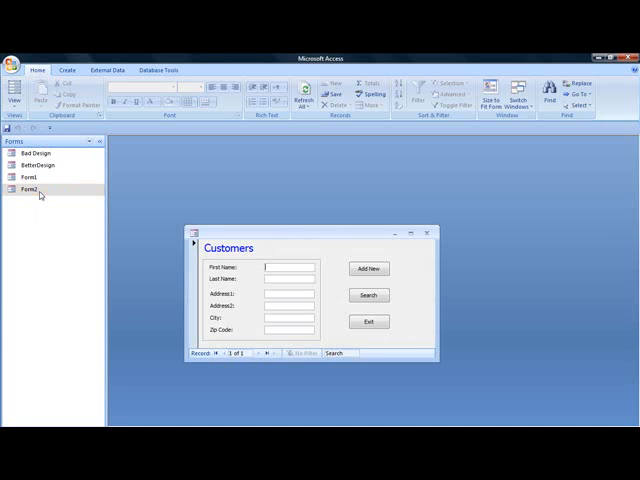
Step: Open Form1, reposition it, and try the Finance and Orders department options
double_click(30, 176)
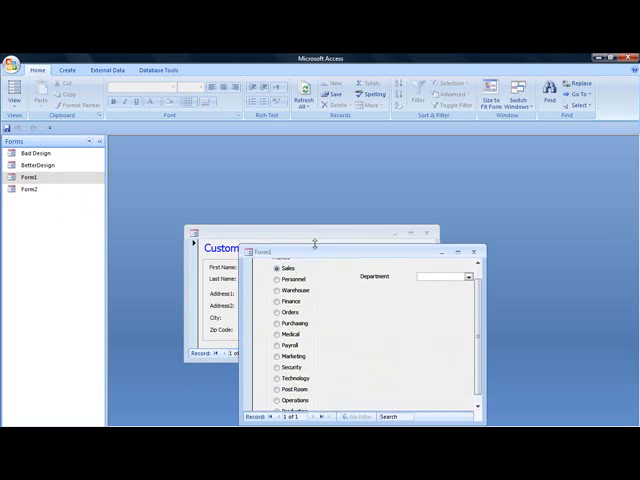
drag(314, 252, 304, 164)
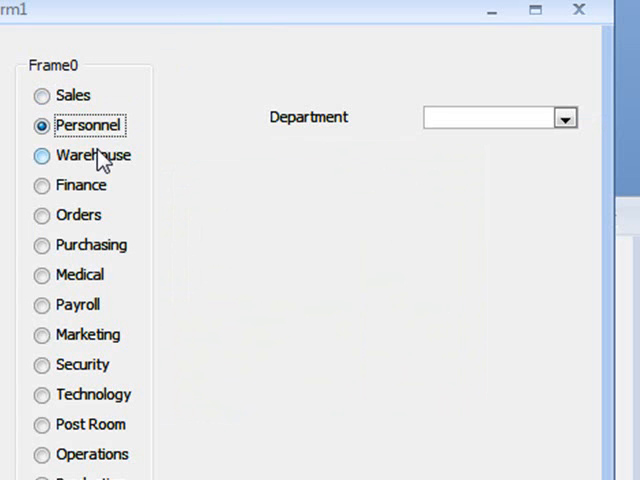
click(42, 184)
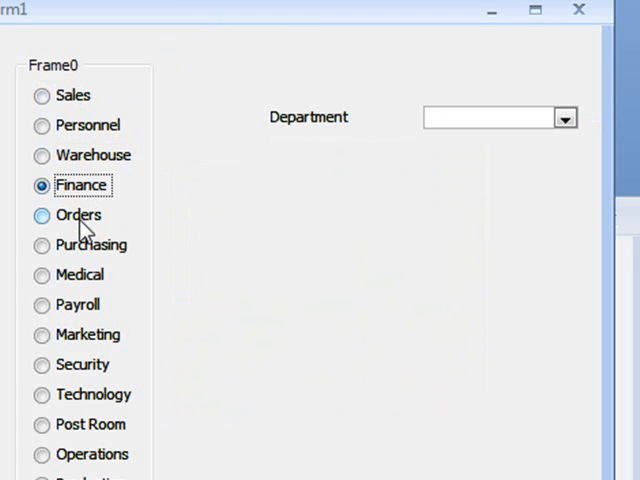
click(42, 216)
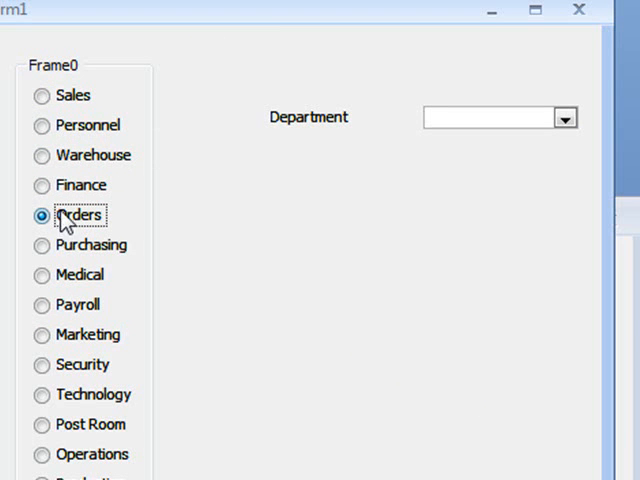
click(42, 184)
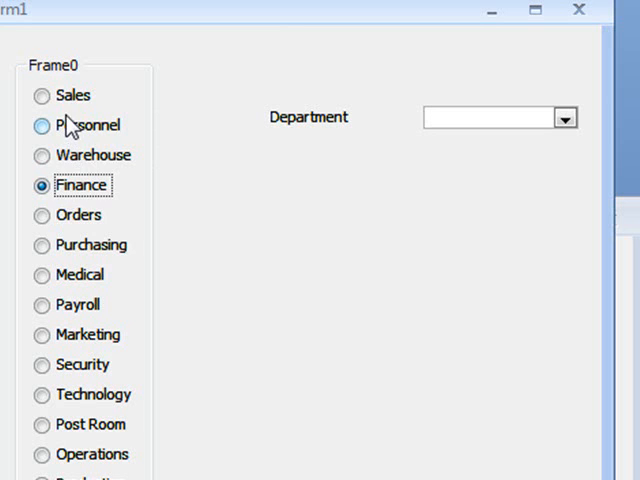
Step: Cycle through Sales, Warehouse, Marketing and Operations, ending with Post Room chosen
click(40, 96)
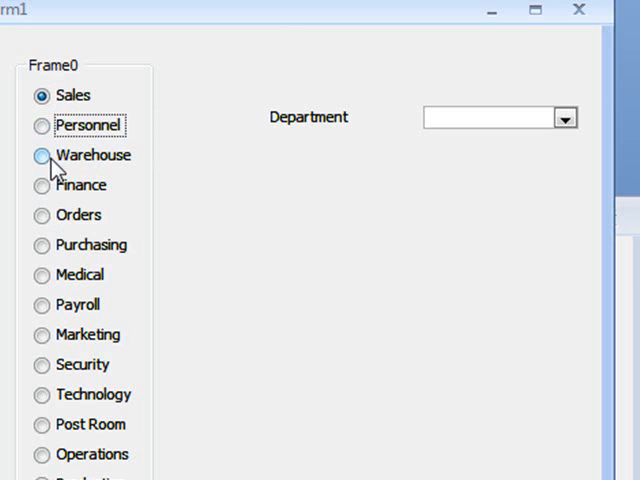
click(42, 156)
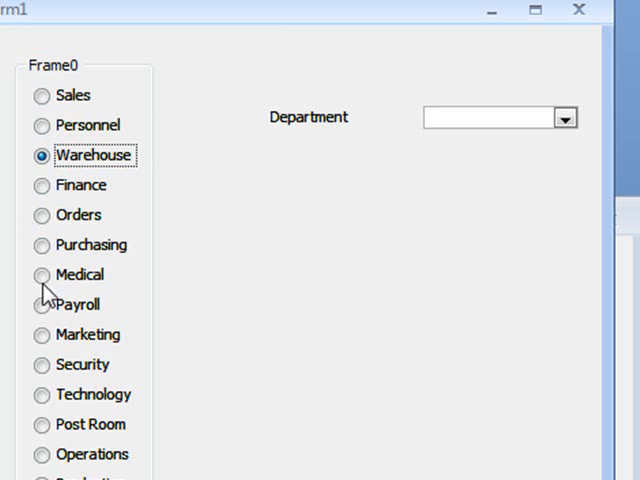
click(42, 334)
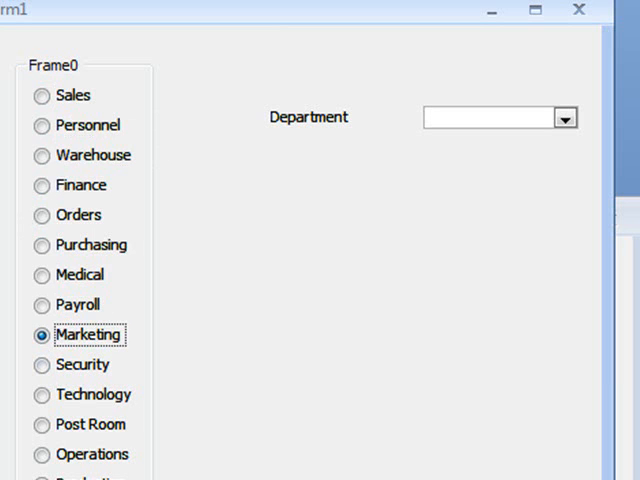
click(40, 454)
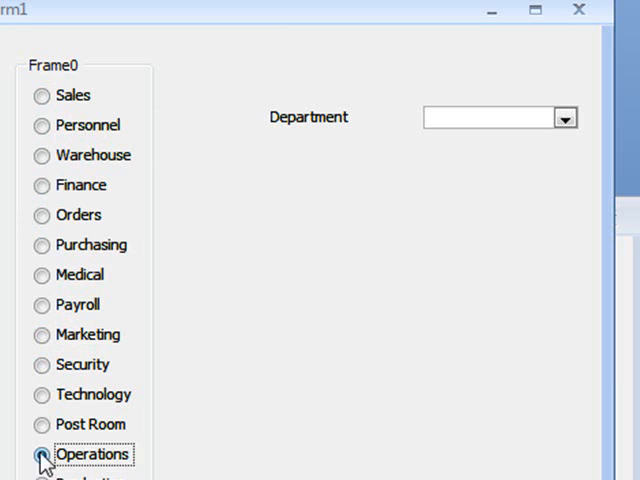
click(42, 424)
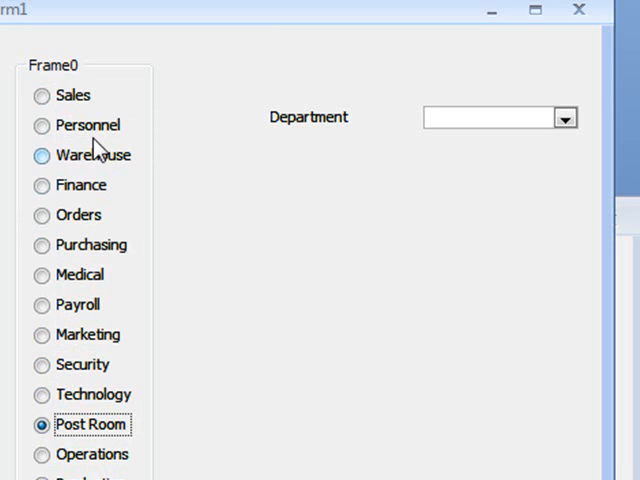
mouse_move(42, 364)
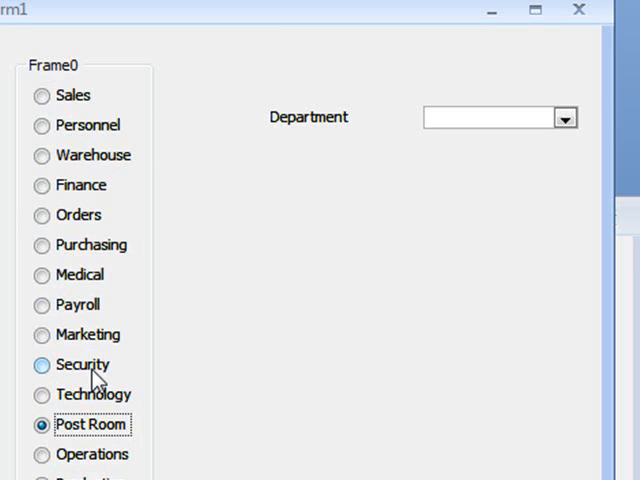
mouse_move(546, 180)
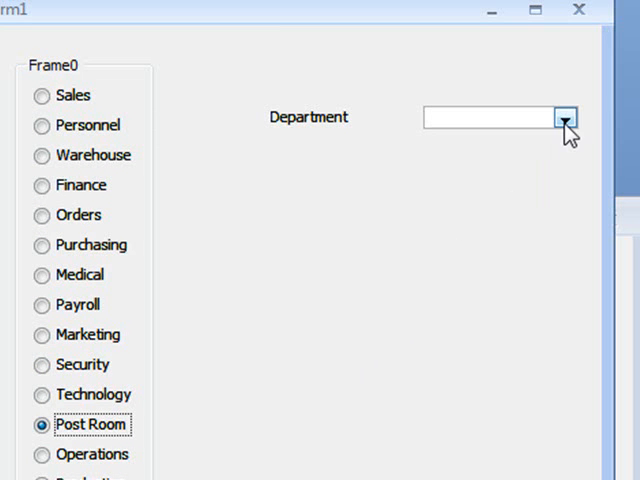
Step: Choose Medical from the Department drop-down's table-driven list
click(568, 116)
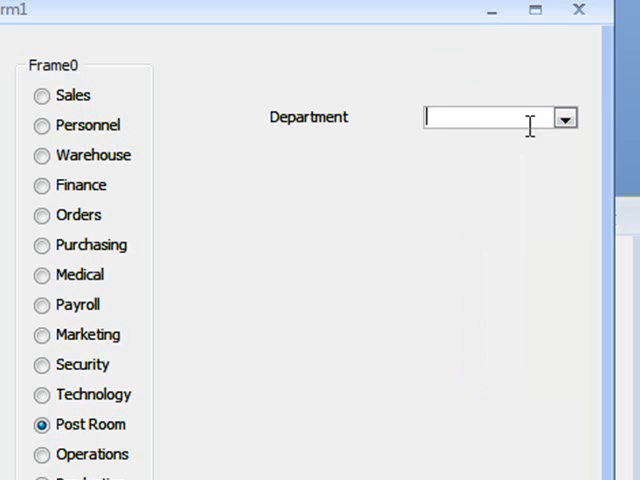
click(566, 116)
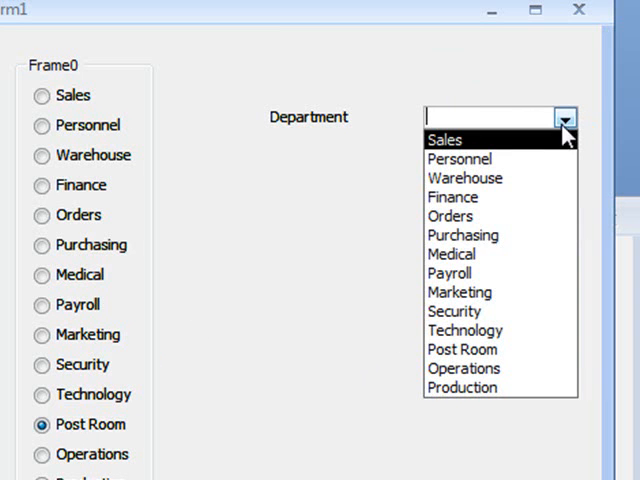
click(452, 254)
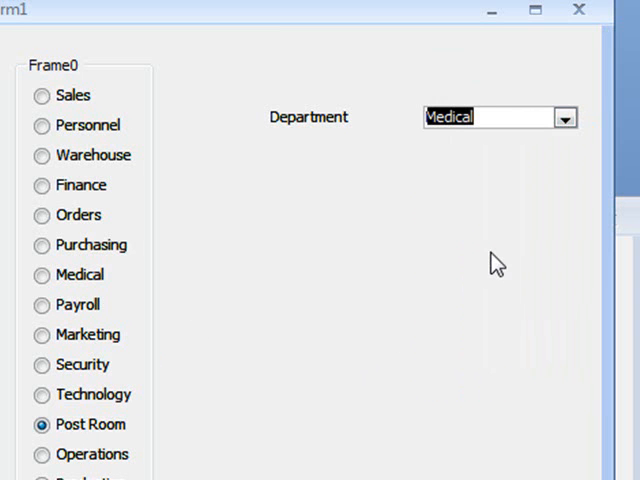
Step: Change the Department drop-down selection to Marketing
click(566, 116)
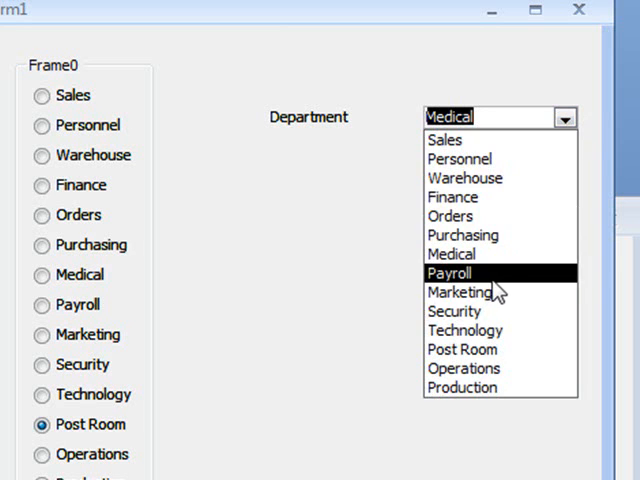
click(456, 292)
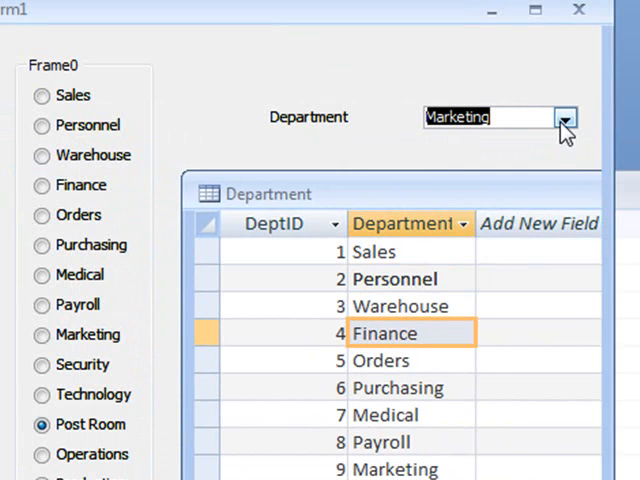
click(564, 116)
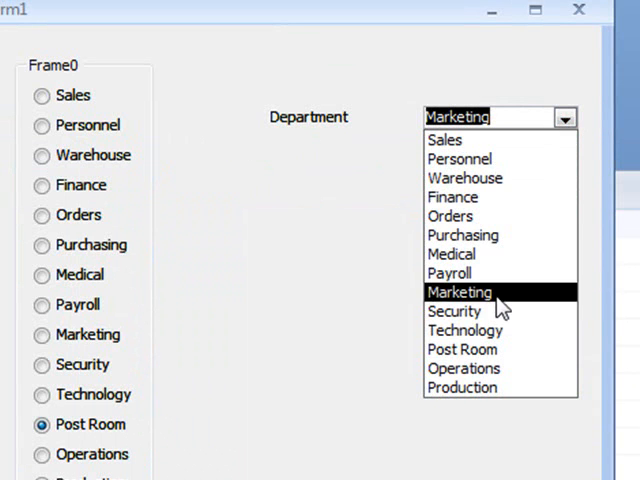
click(460, 292)
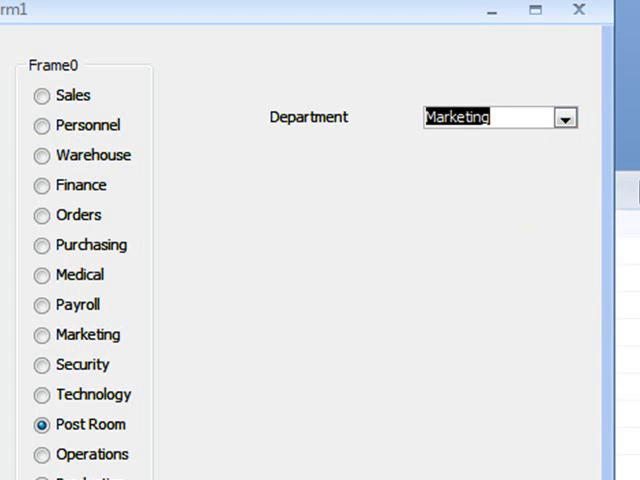